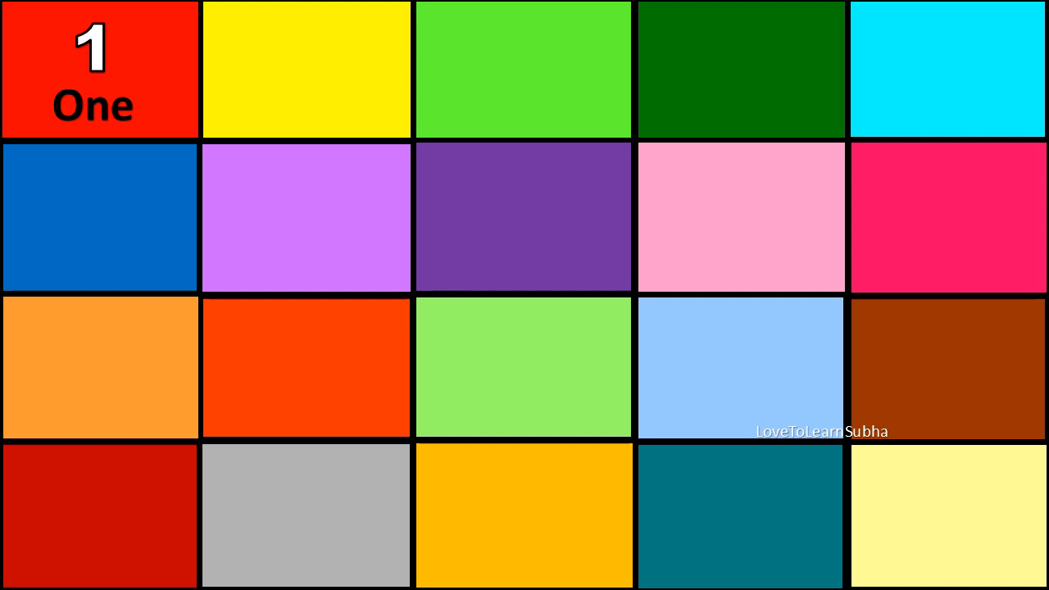
Step: Click through the grid tiles to reveal numbers up to Seven, ending on a restart
left_click(306, 69)
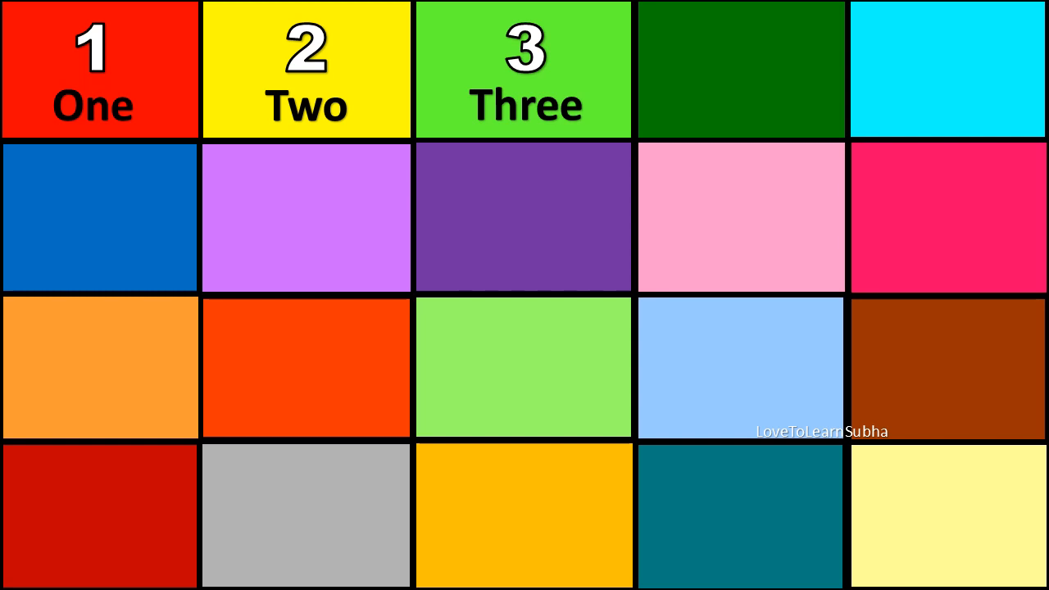
left_click(743, 70)
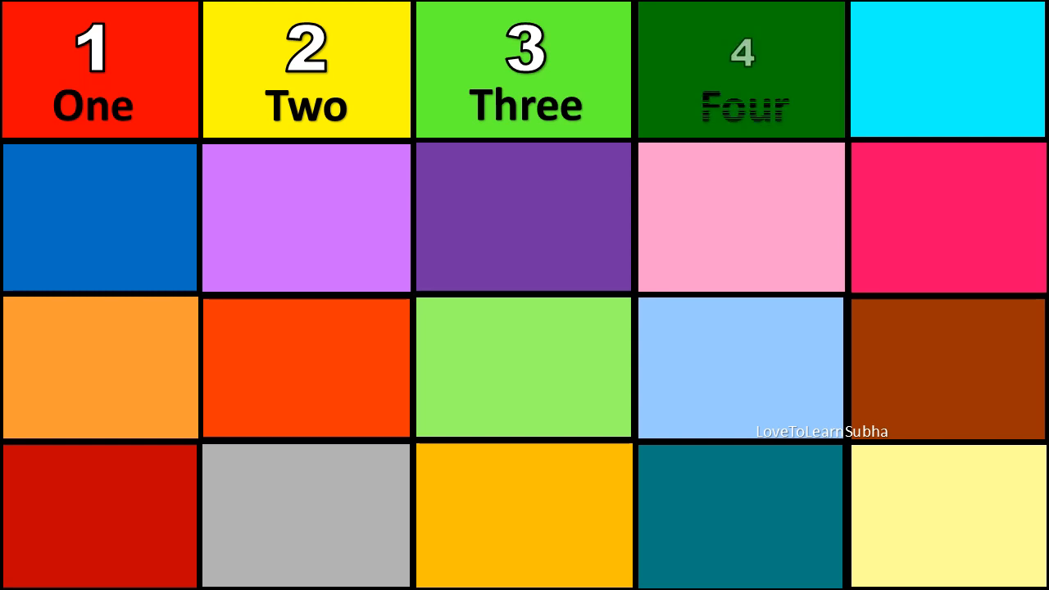
left_click(743, 69)
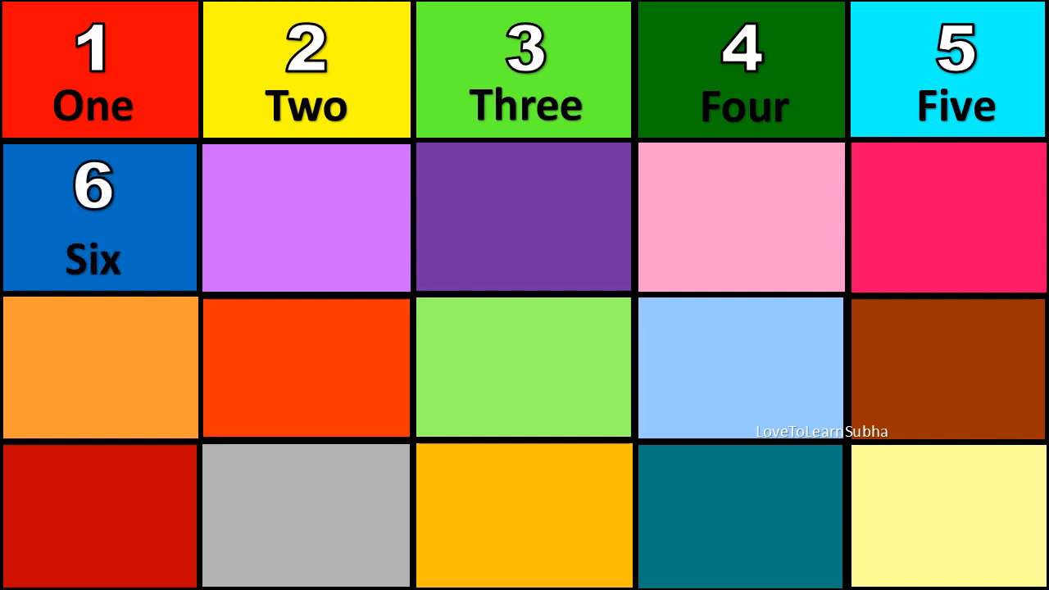
left_click(310, 217)
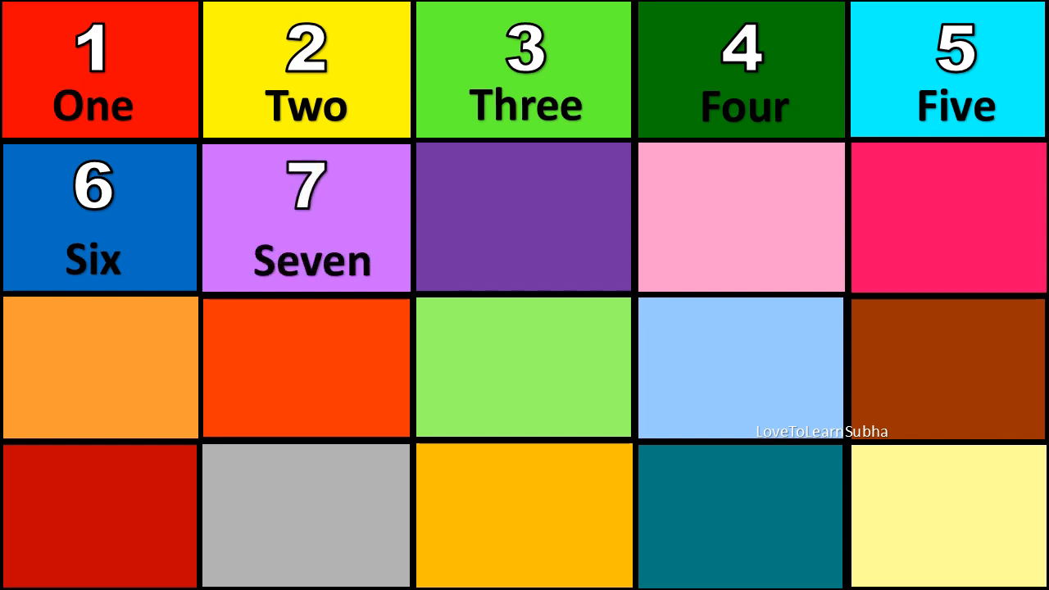
left_click(526, 218)
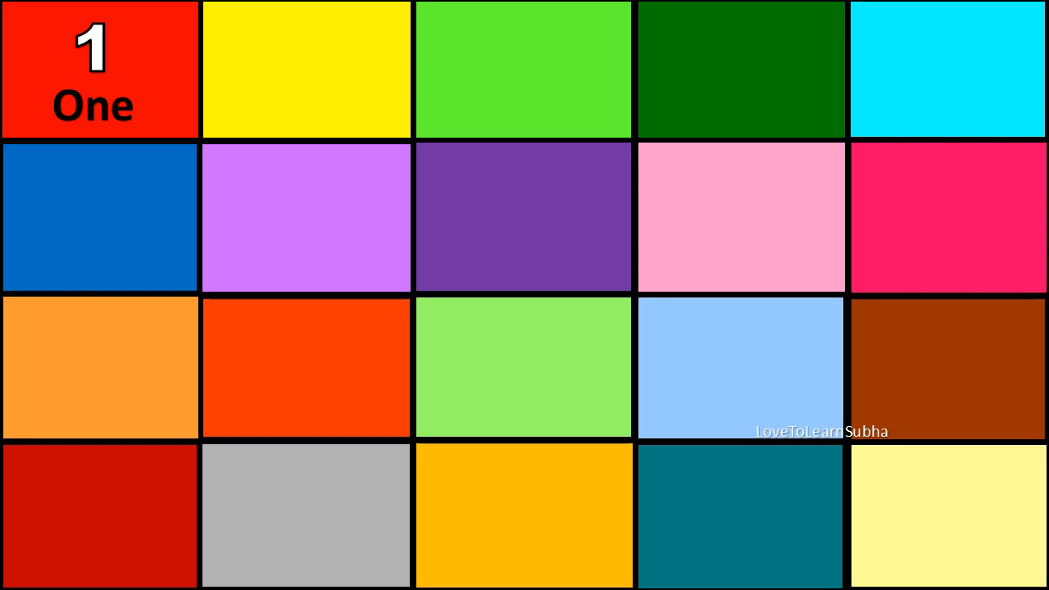
Step: Reveal Two onward, tile by tile, until "12 Twelve" appears
left_click(305, 69)
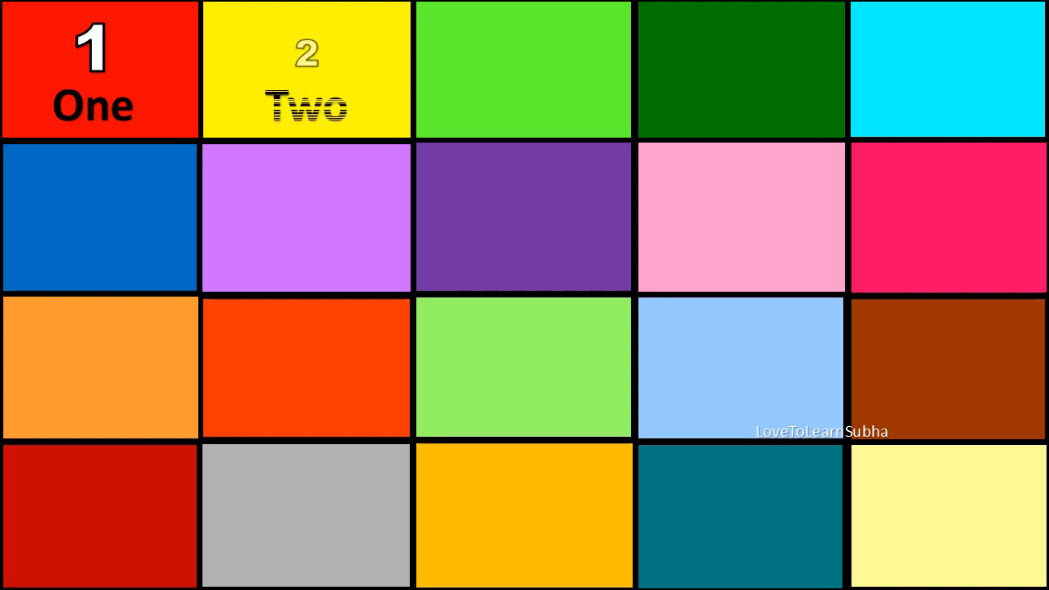
left_click(306, 68)
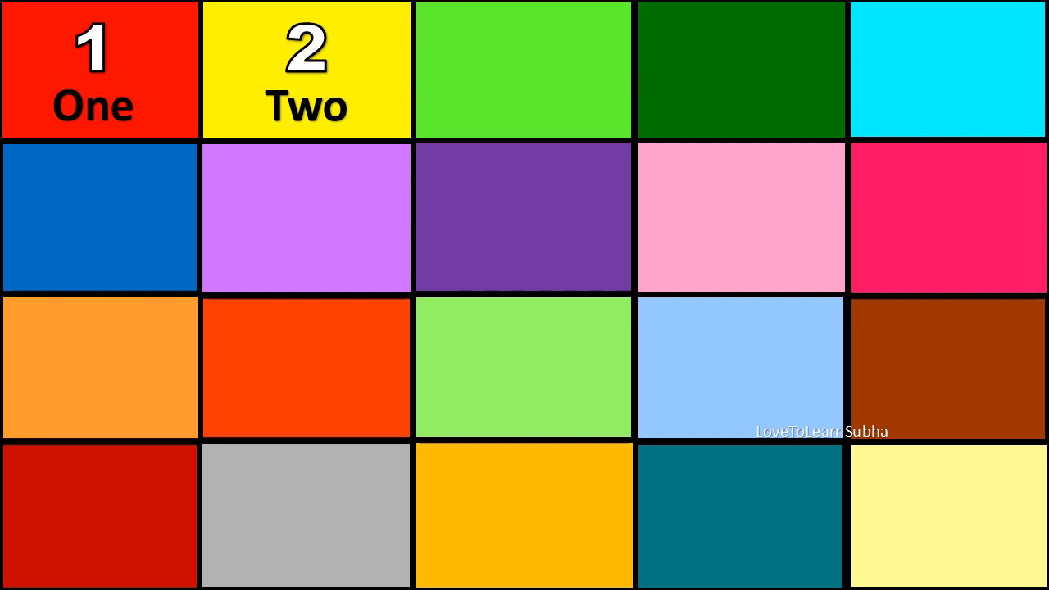
left_click(525, 69)
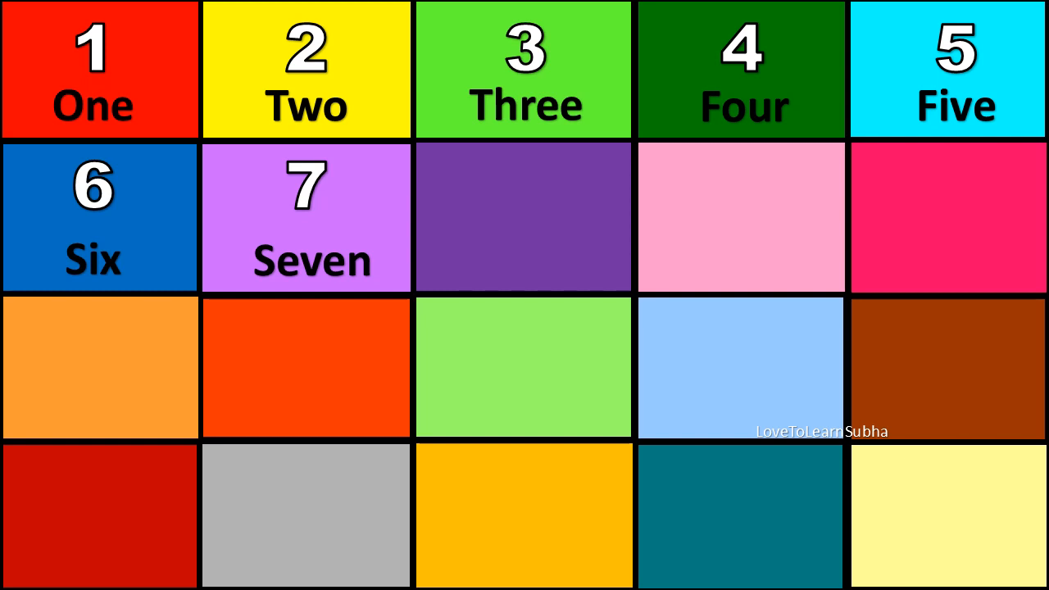
left_click(526, 219)
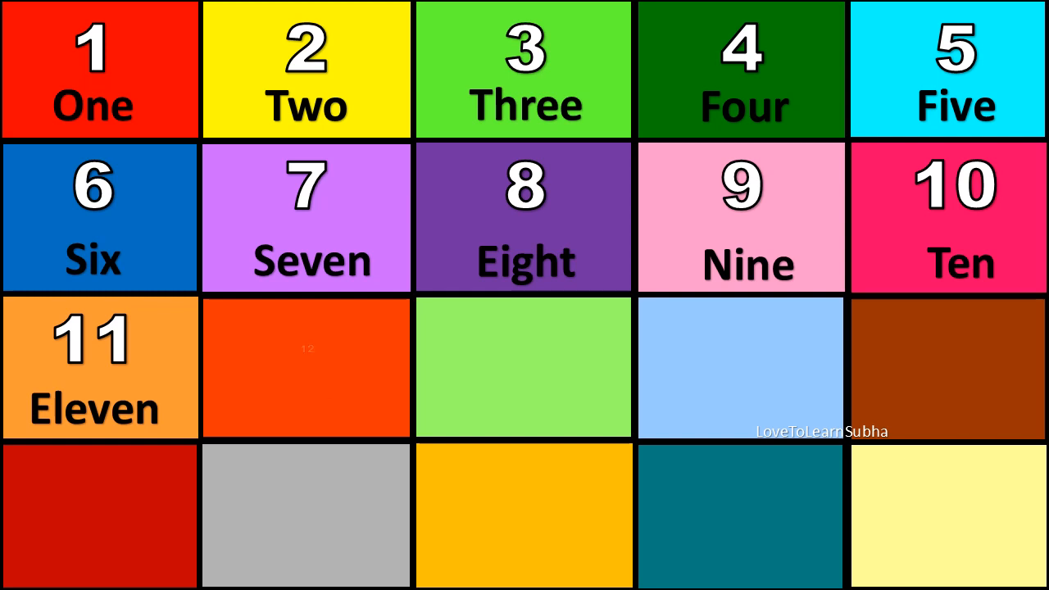
left_click(307, 367)
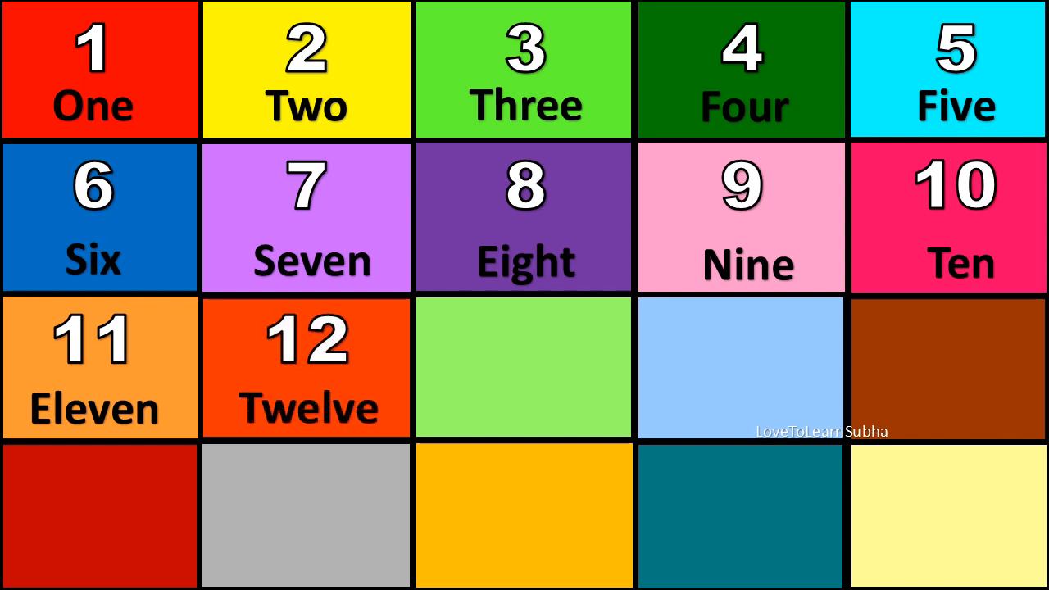